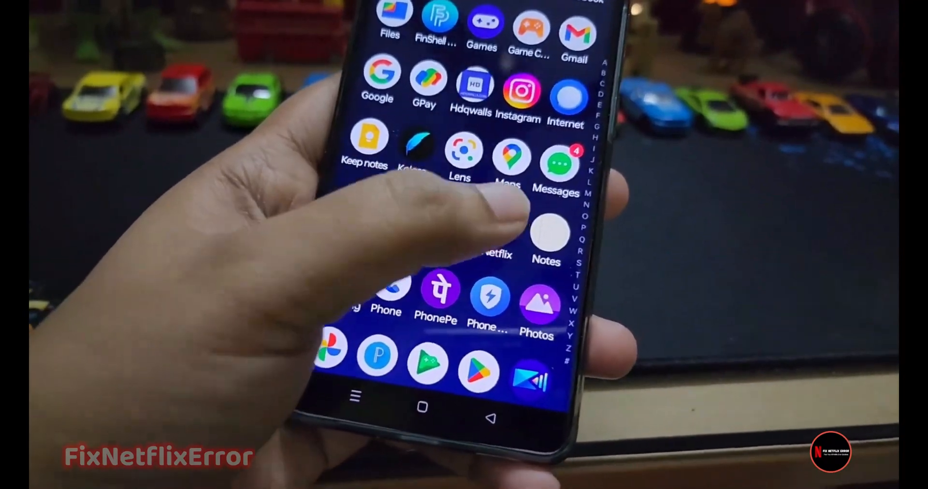
Clear all Firefox cookies, site data and cached web content via Clear Data
left_click(496, 237)
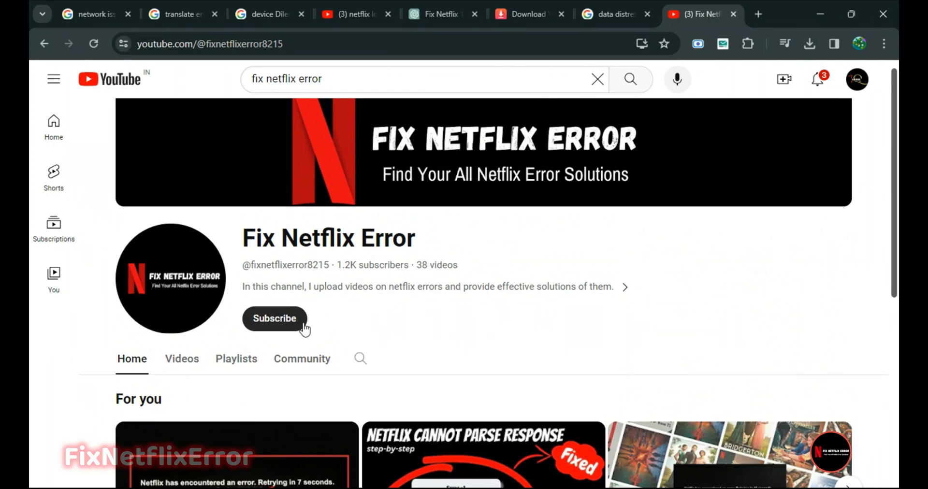
mouse_move(299, 329)
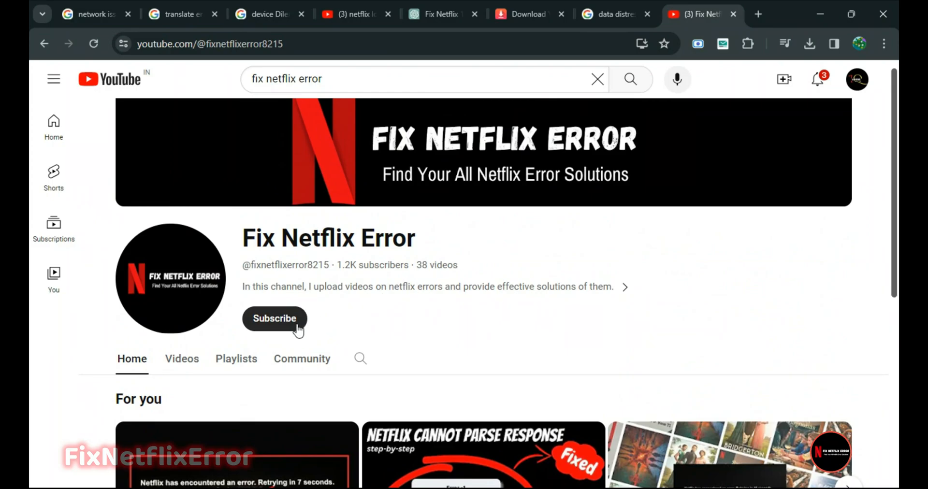
left_click(274, 318)
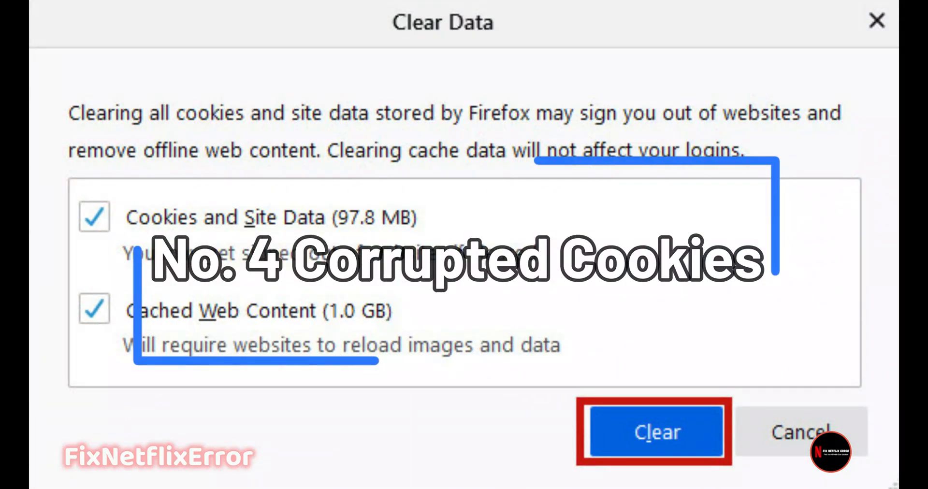
left_click(655, 432)
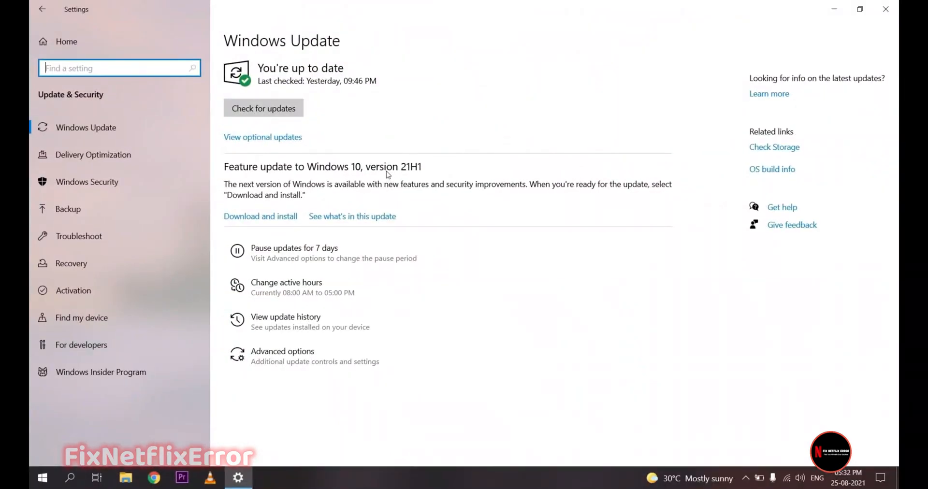
mouse_move(402, 180)
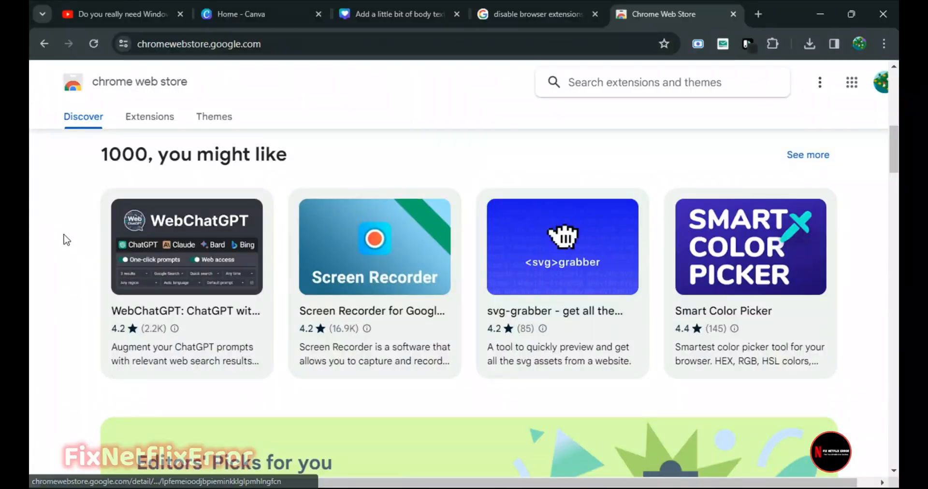
Disable the Adblock Plus extension on the chrome://extensions page
scroll("down", 3)
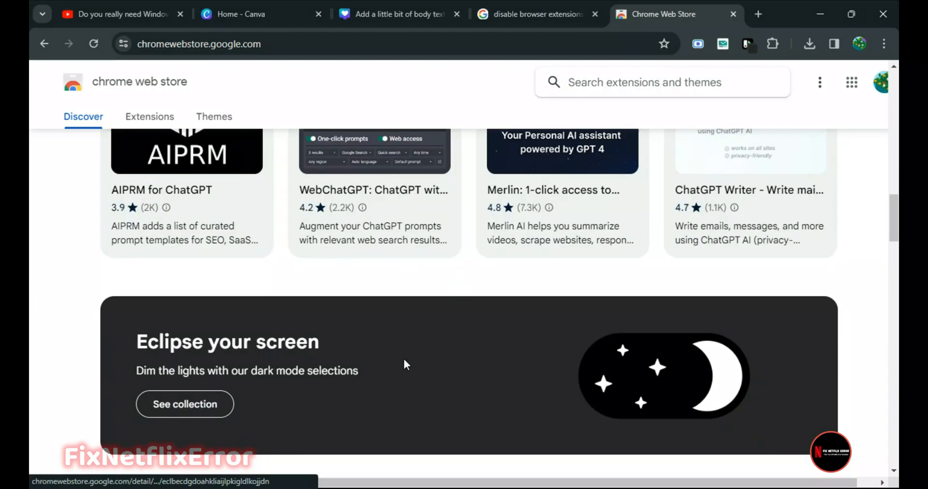
scroll("down", 3)
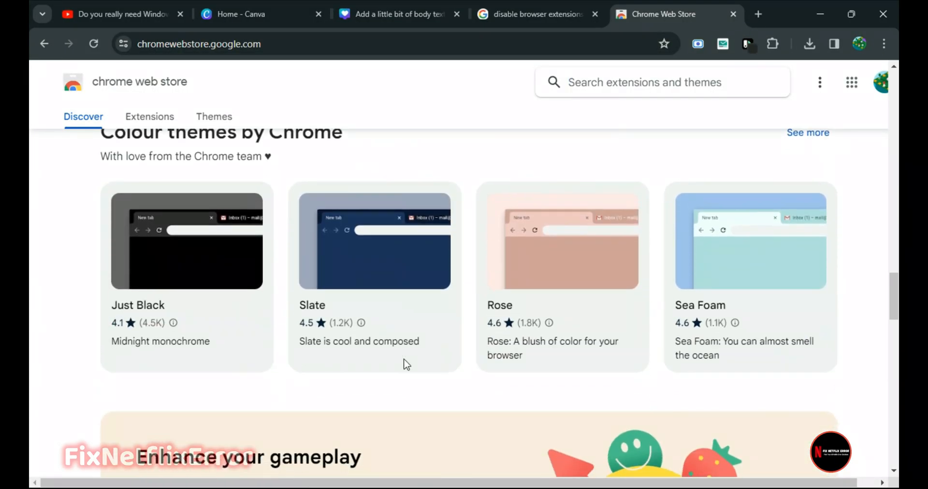
scroll("down", 3)
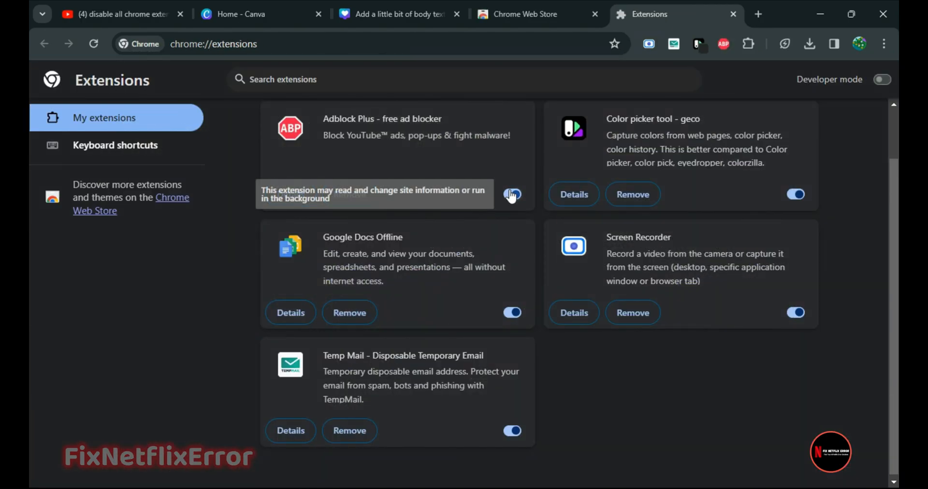
left_click(510, 193)
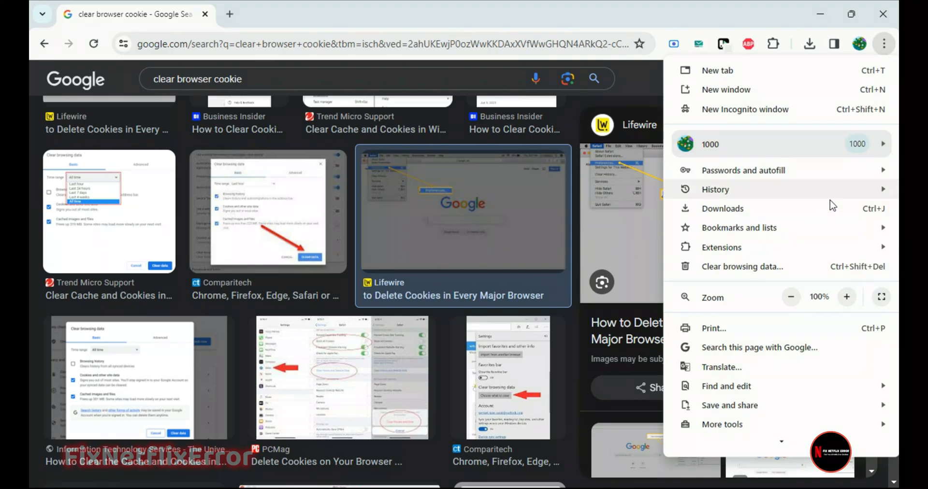
Bring up Chrome's Clear browsing data dialog for the last hour
left_click(741, 267)
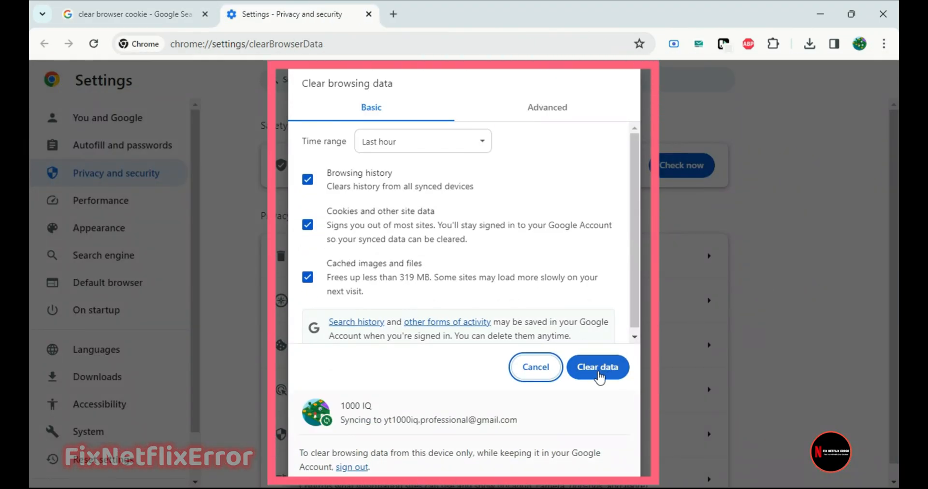